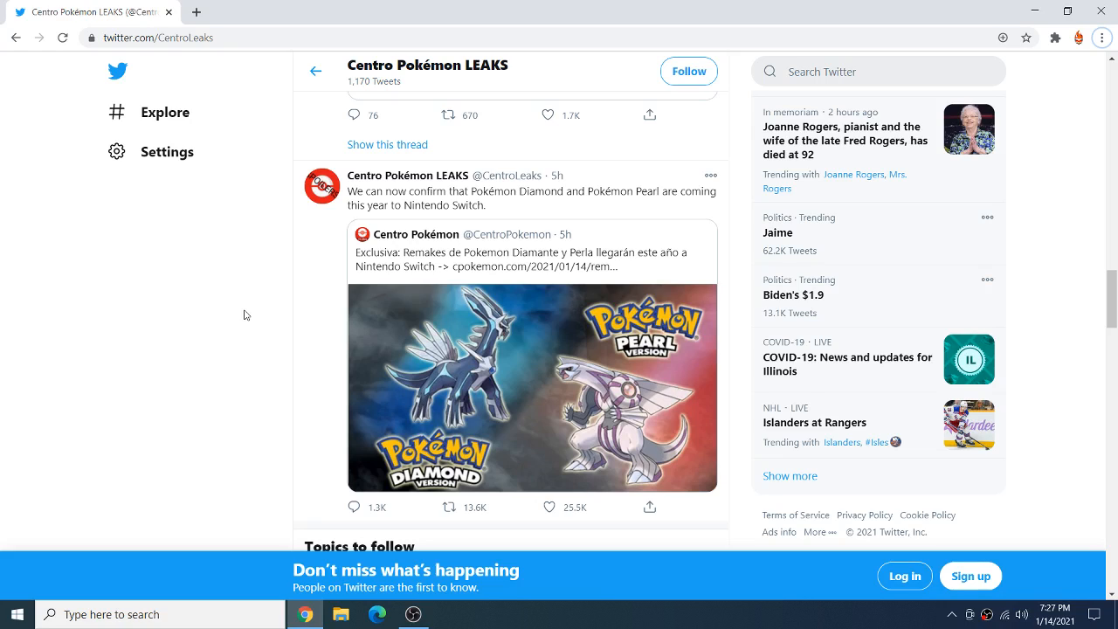
{"action": "mouse_move", "coordinate": [555, 176]}
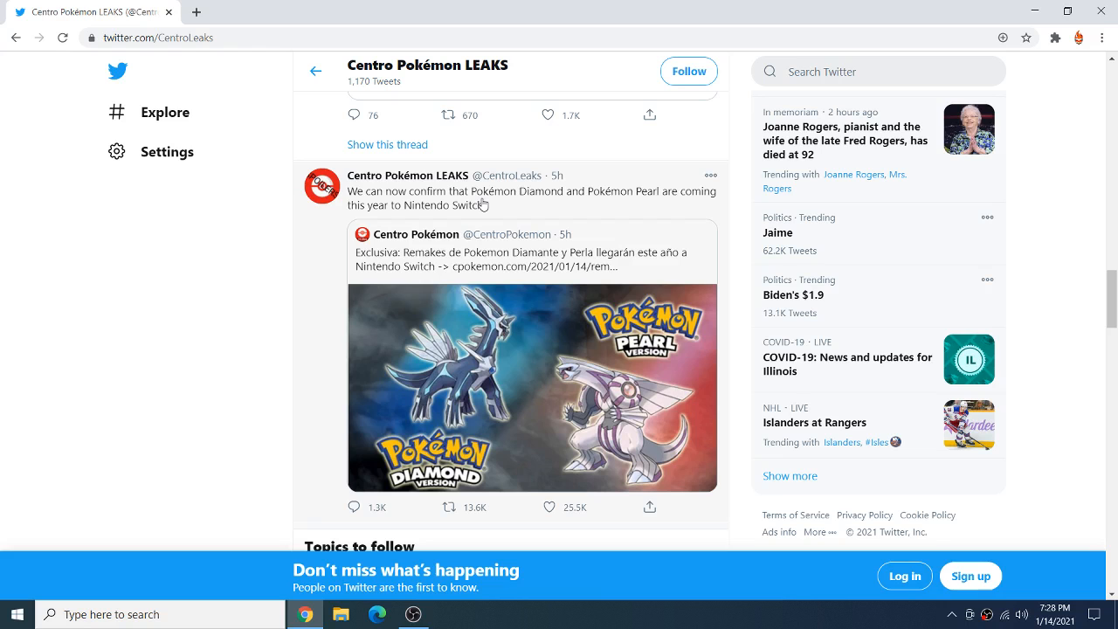
{"action": "scroll", "scroll_direction": "down", "scroll_amount": 3}
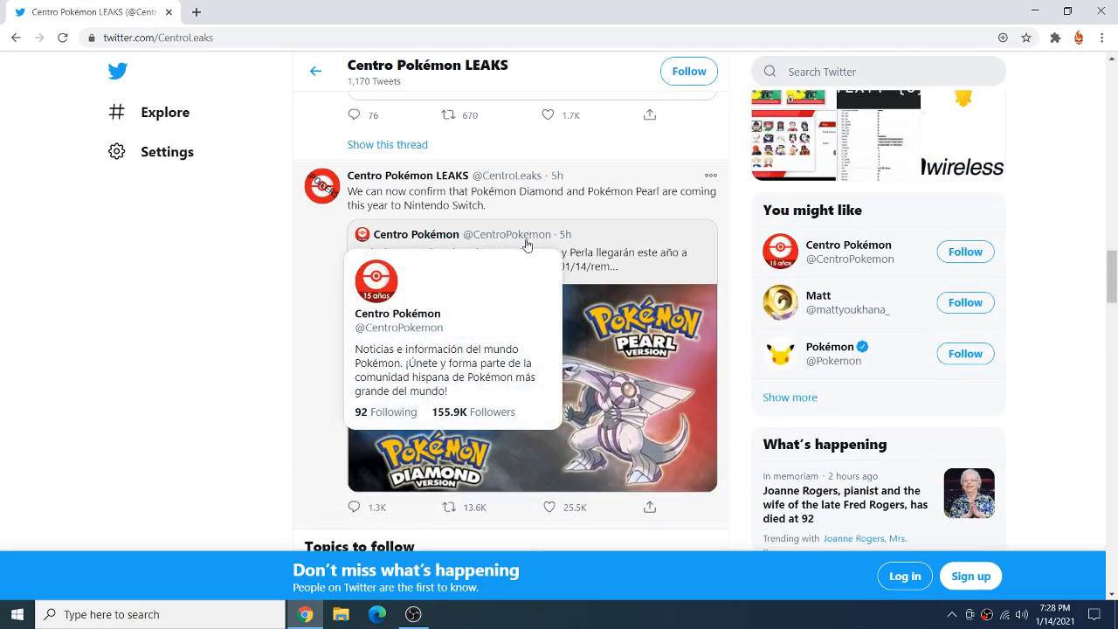
{"action": "mouse_move", "coordinate": [589, 404]}
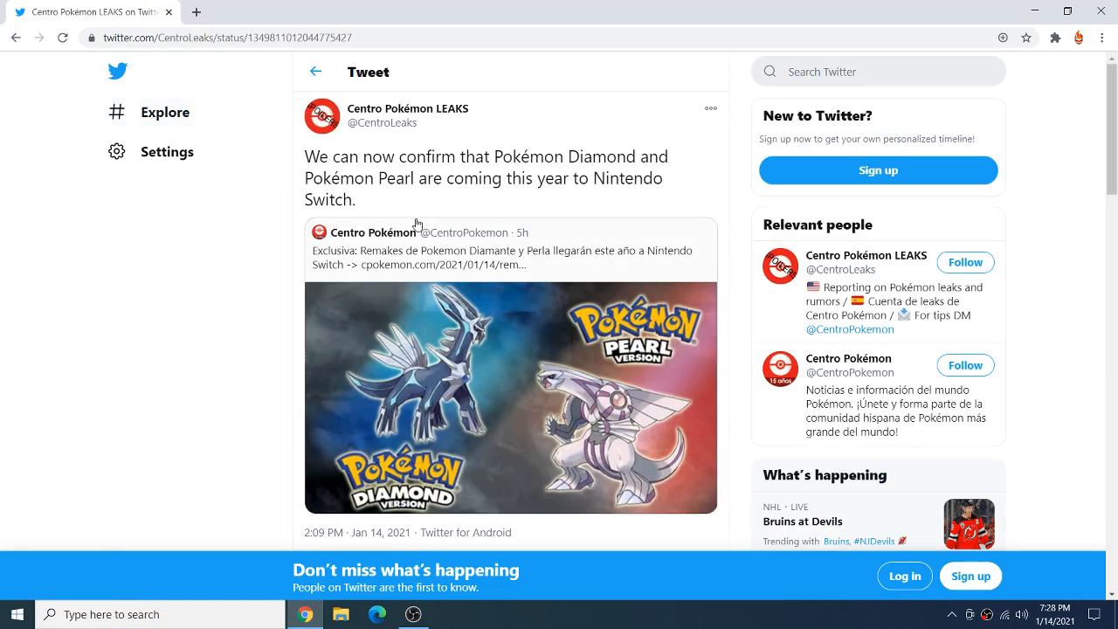
{"action": "mouse_move", "coordinate": [315, 78]}
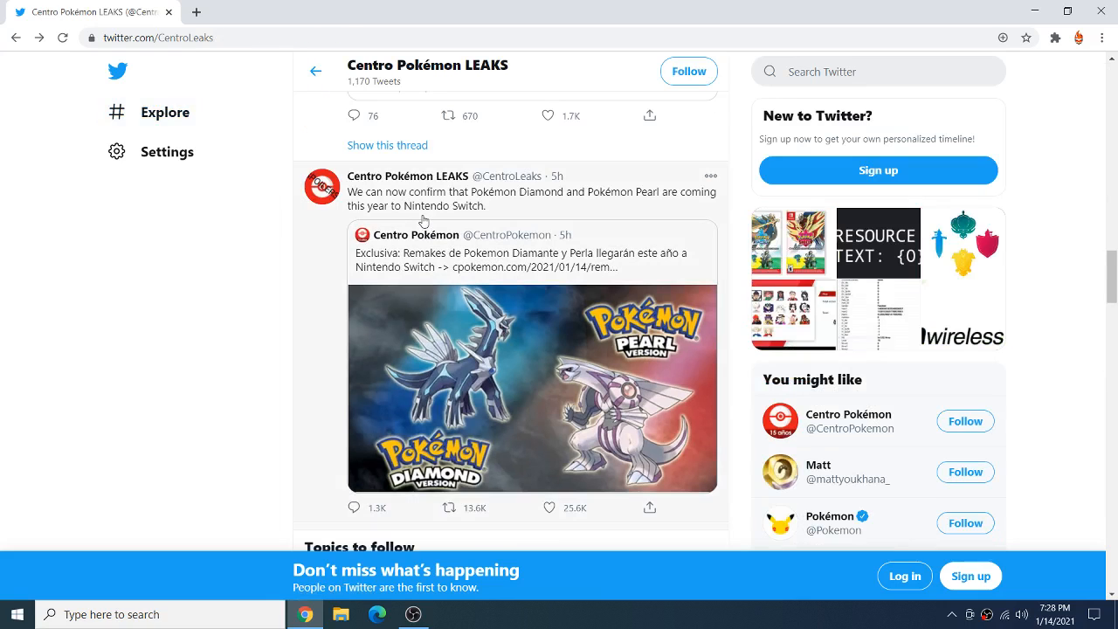
{"action": "mouse_move", "coordinate": [498, 201]}
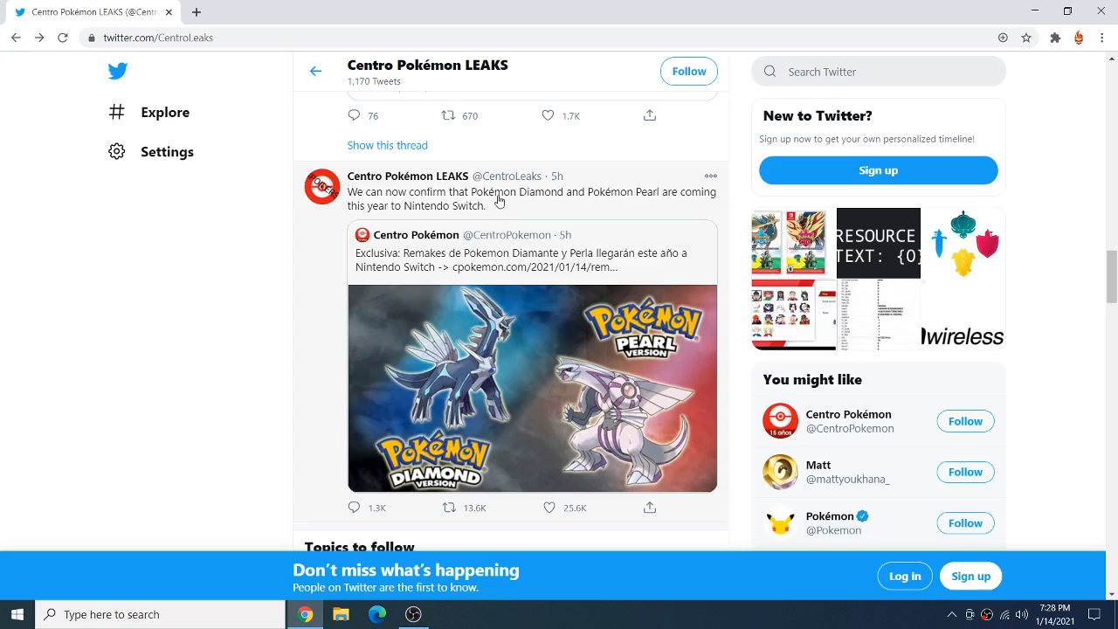
{"action": "mouse_move", "coordinate": [407, 175]}
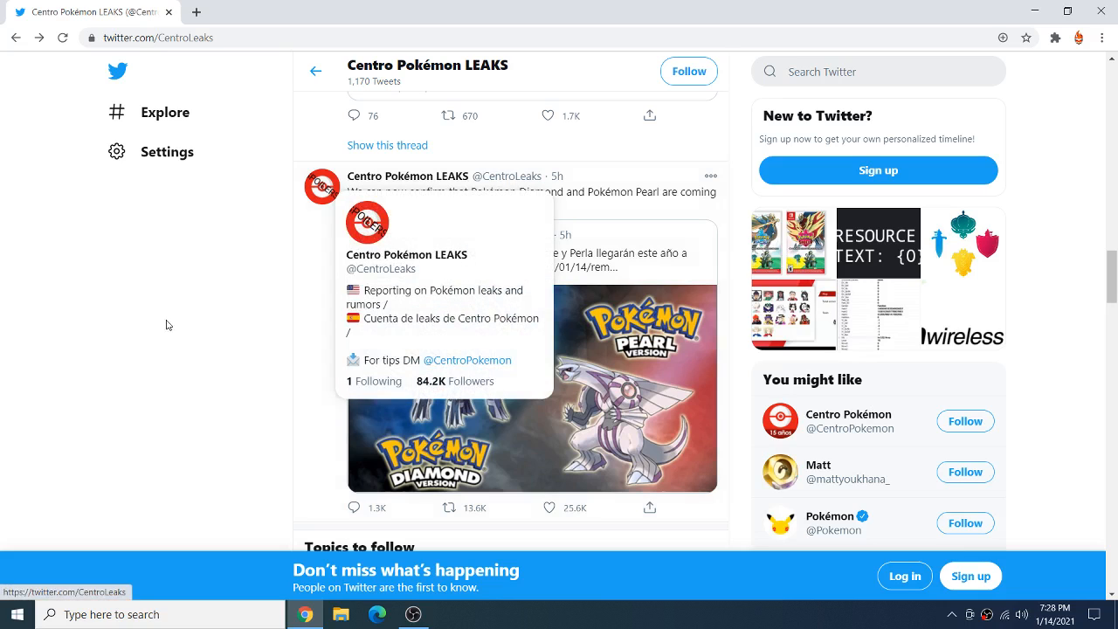
{"action": "mouse_move", "coordinate": [498, 207]}
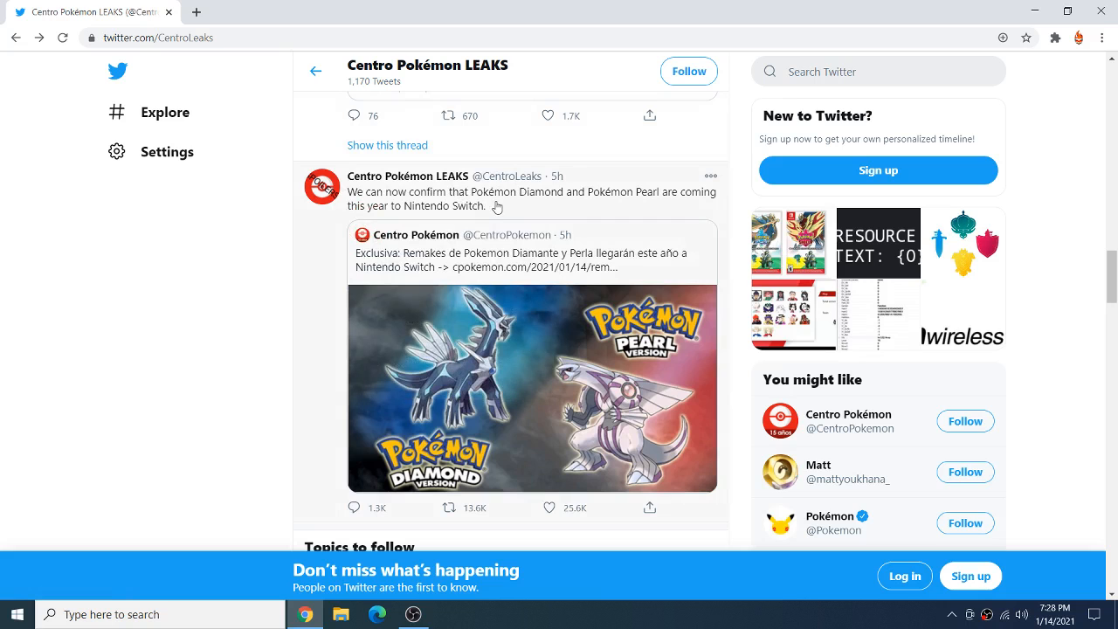
{"action": "scroll", "scroll_direction": "down", "scroll_amount": 3}
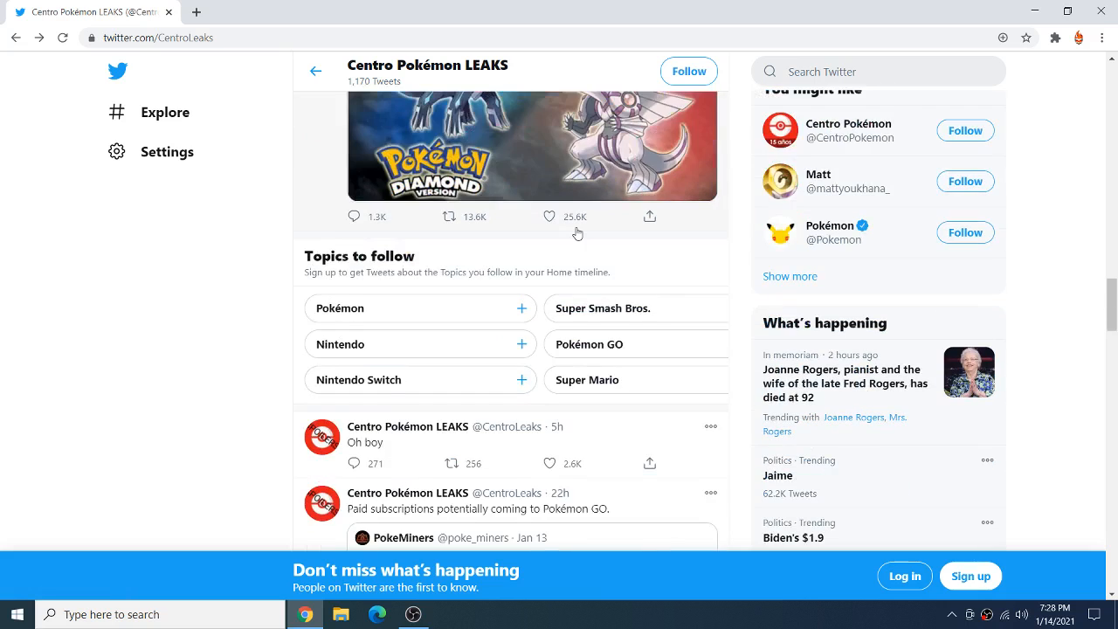
{"action": "scroll", "scroll_direction": "down", "scroll_amount": 3}
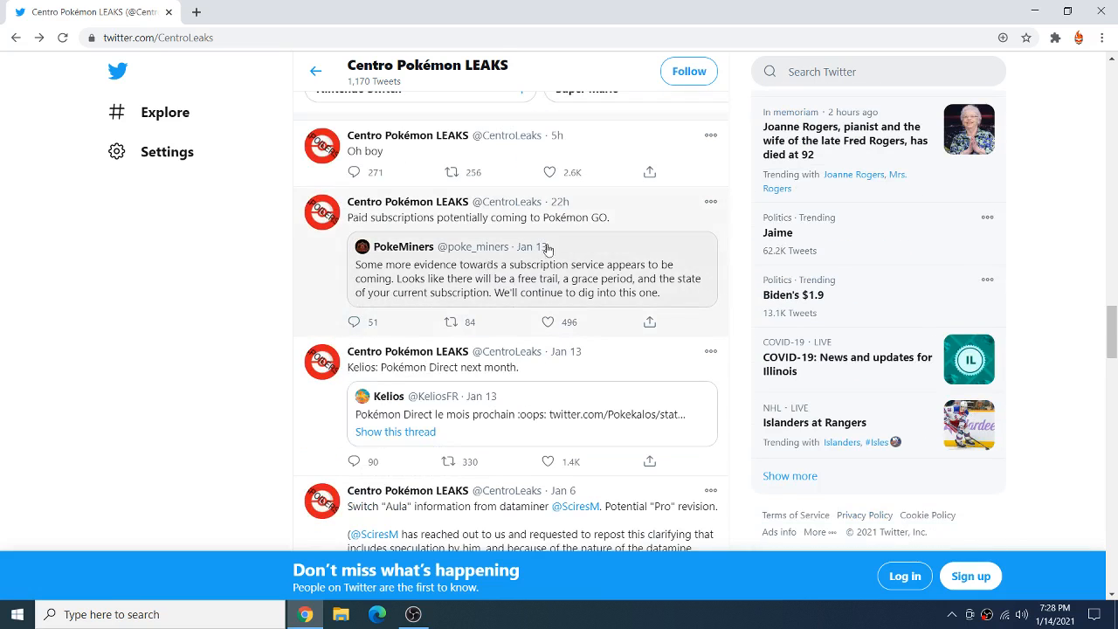
{"action": "scroll", "scroll_direction": "down", "scroll_amount": 3}
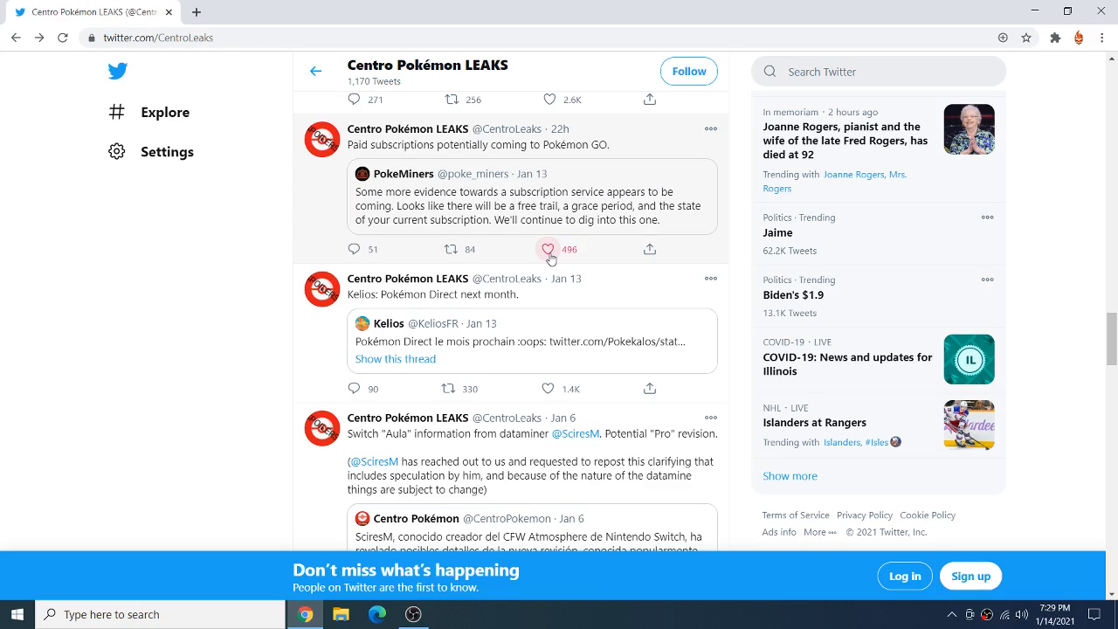
{"action": "scroll", "scroll_direction": "down", "scroll_amount": 3}
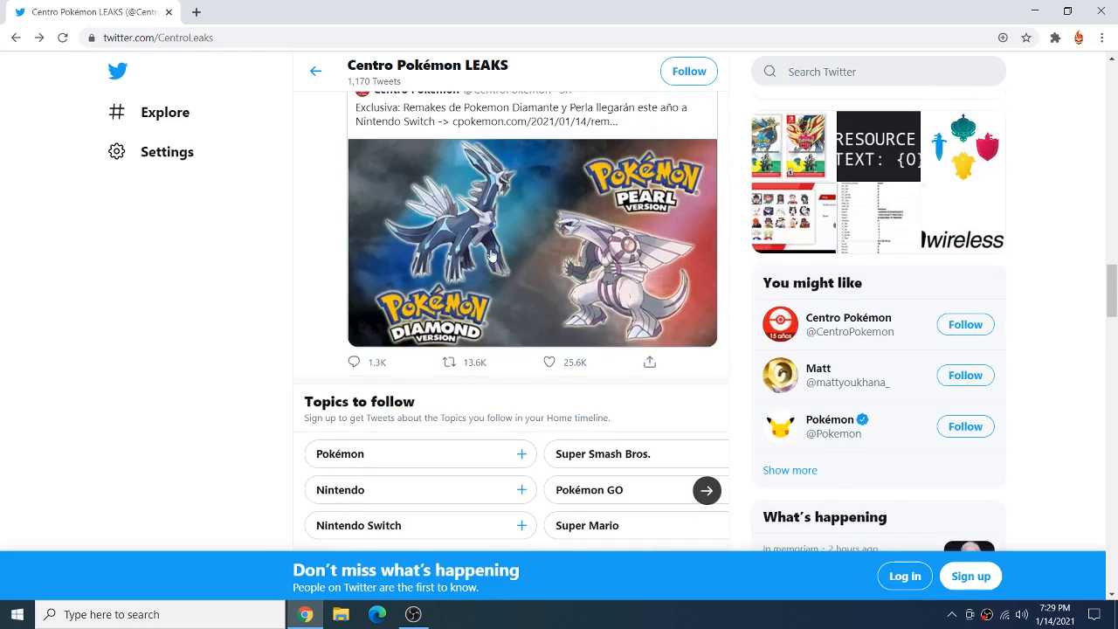
{"action": "scroll", "scroll_direction": "up", "scroll_amount": 3}
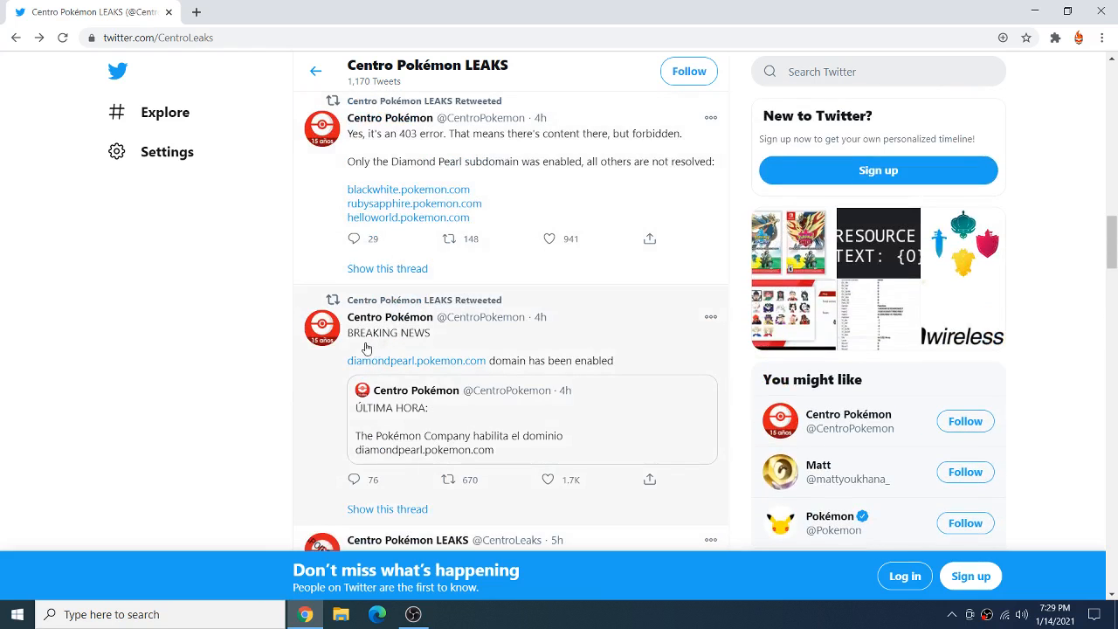
{"action": "mouse_move", "coordinate": [416, 360]}
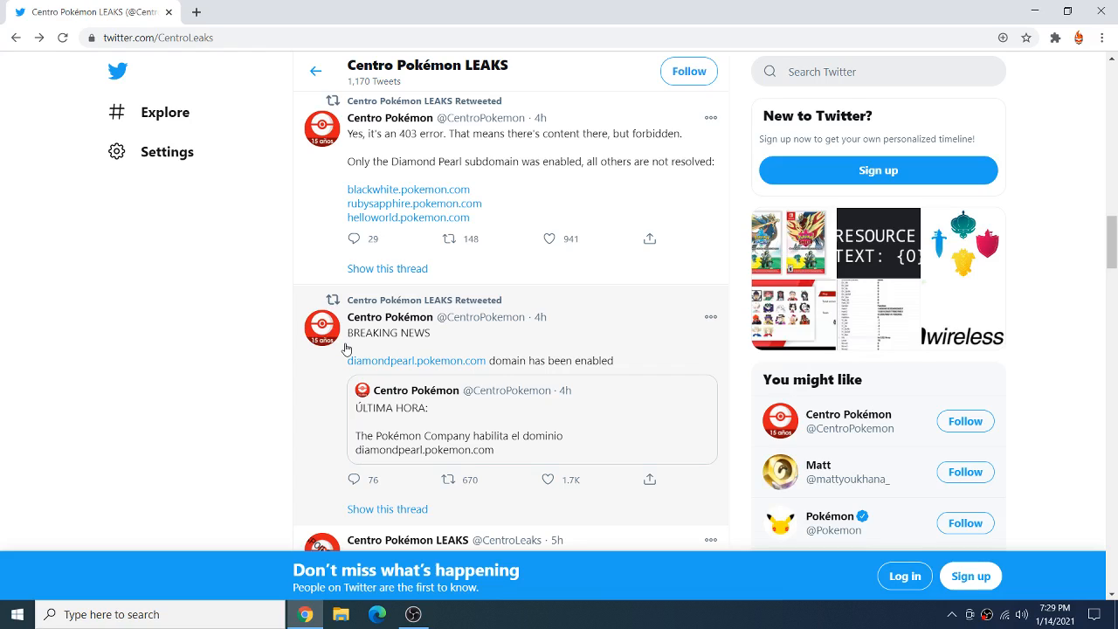
{"action": "mouse_move", "coordinate": [645, 312]}
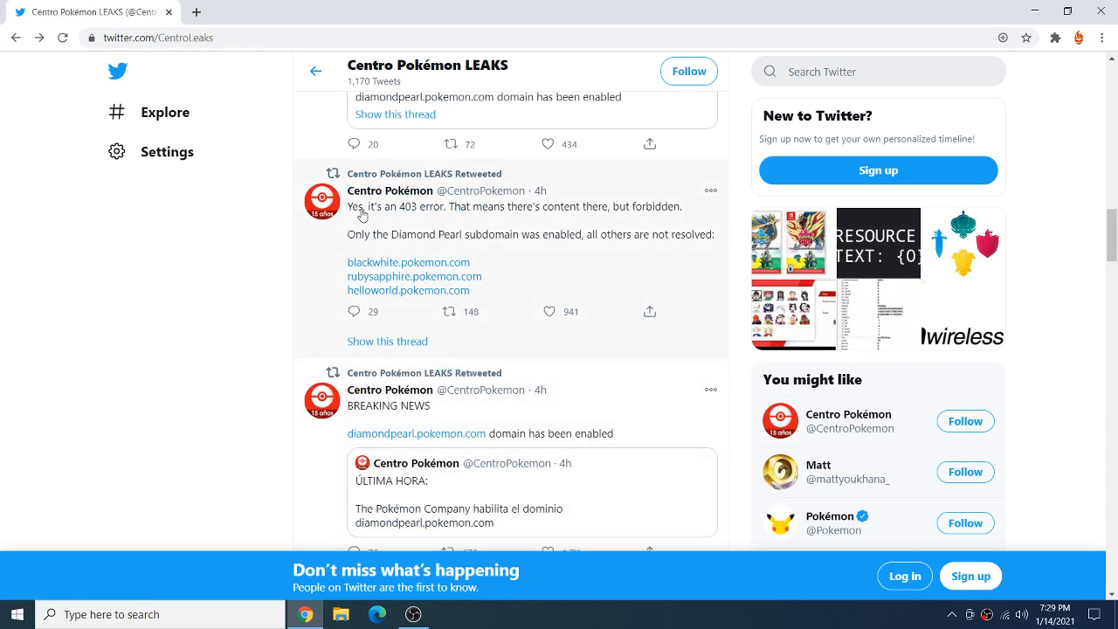
{"action": "mouse_move", "coordinate": [379, 240]}
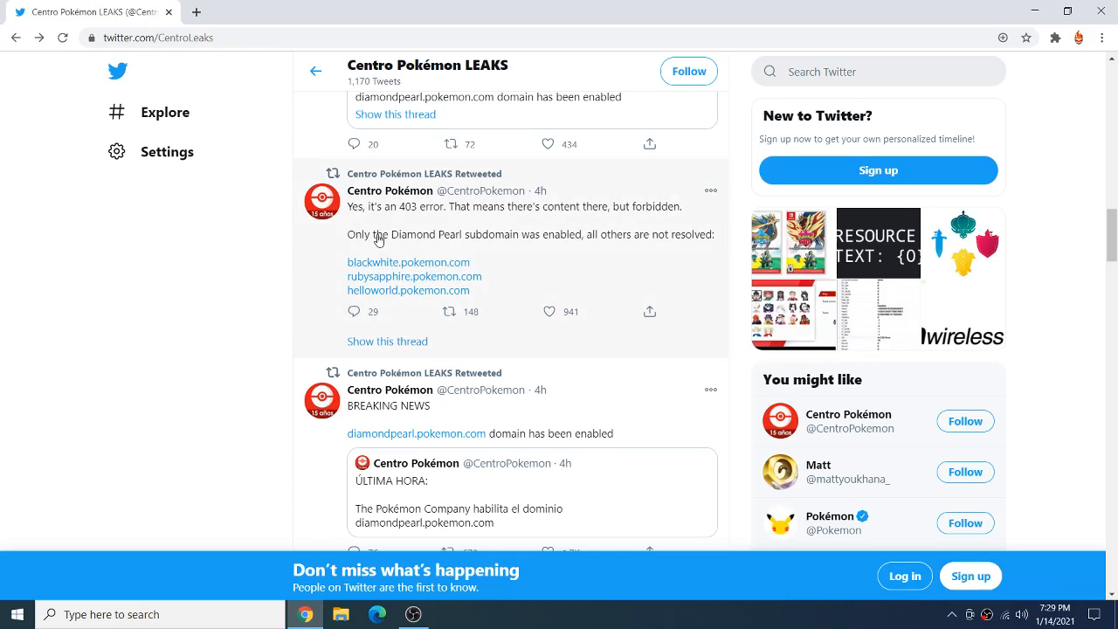
{"action": "mouse_move", "coordinate": [690, 245]}
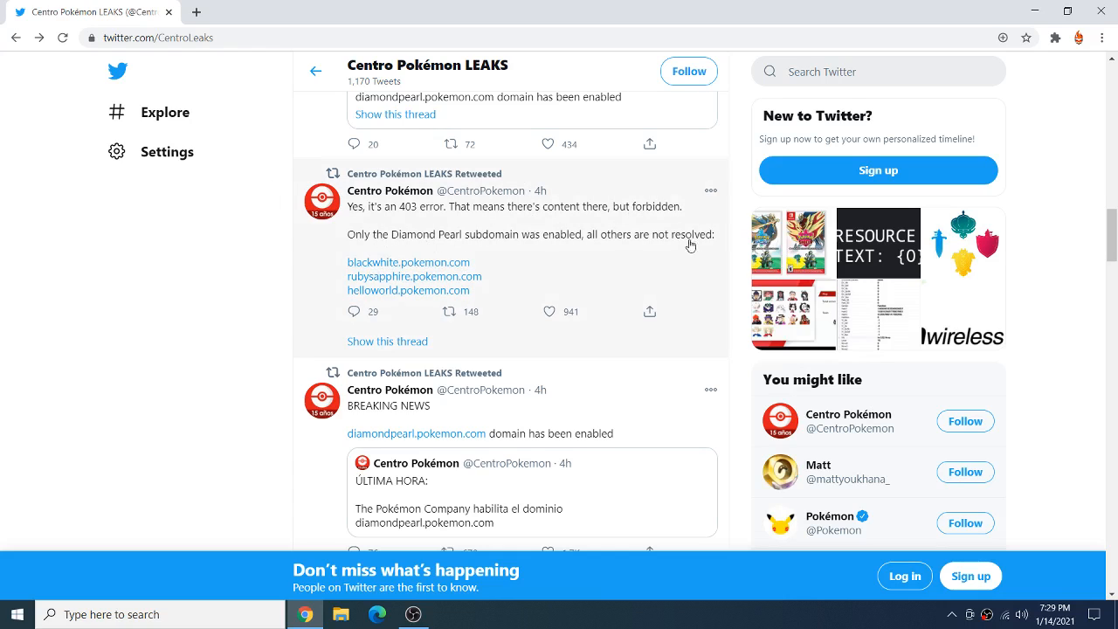
{"action": "mouse_move", "coordinate": [397, 255]}
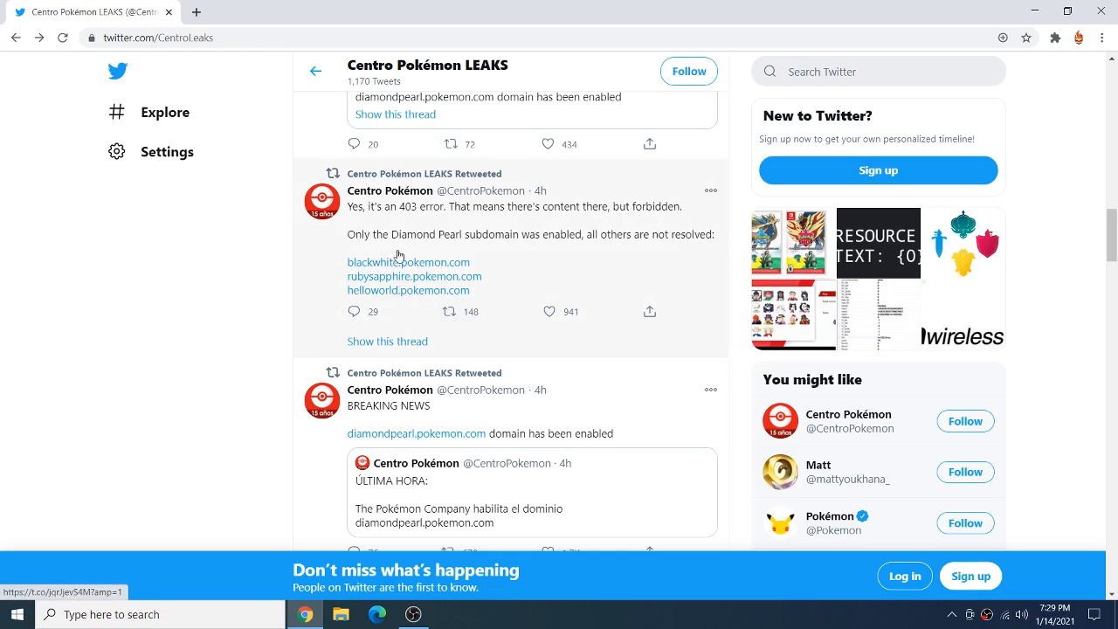
{"action": "scroll", "scroll_direction": "up", "scroll_amount": 3}
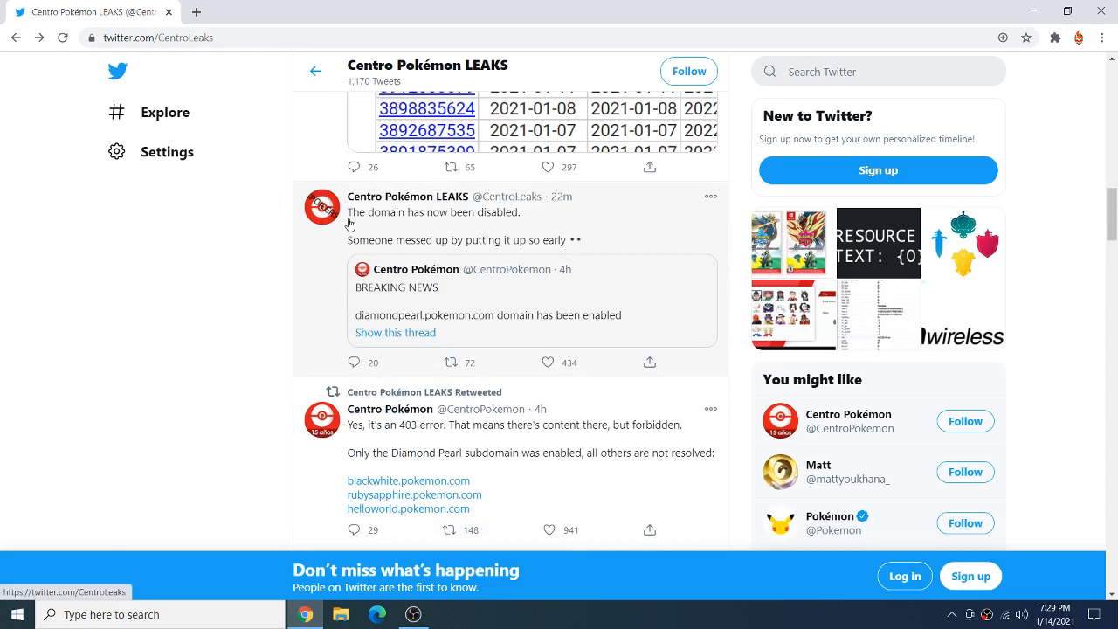
{"action": "mouse_move", "coordinate": [621, 235]}
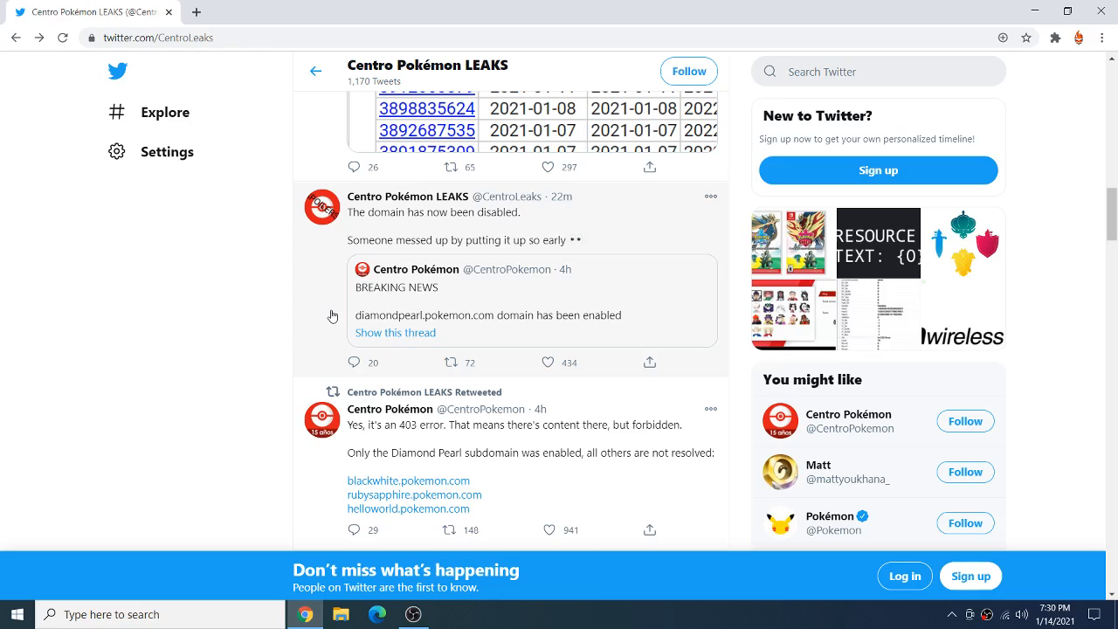
{"action": "mouse_move", "coordinate": [333, 322]}
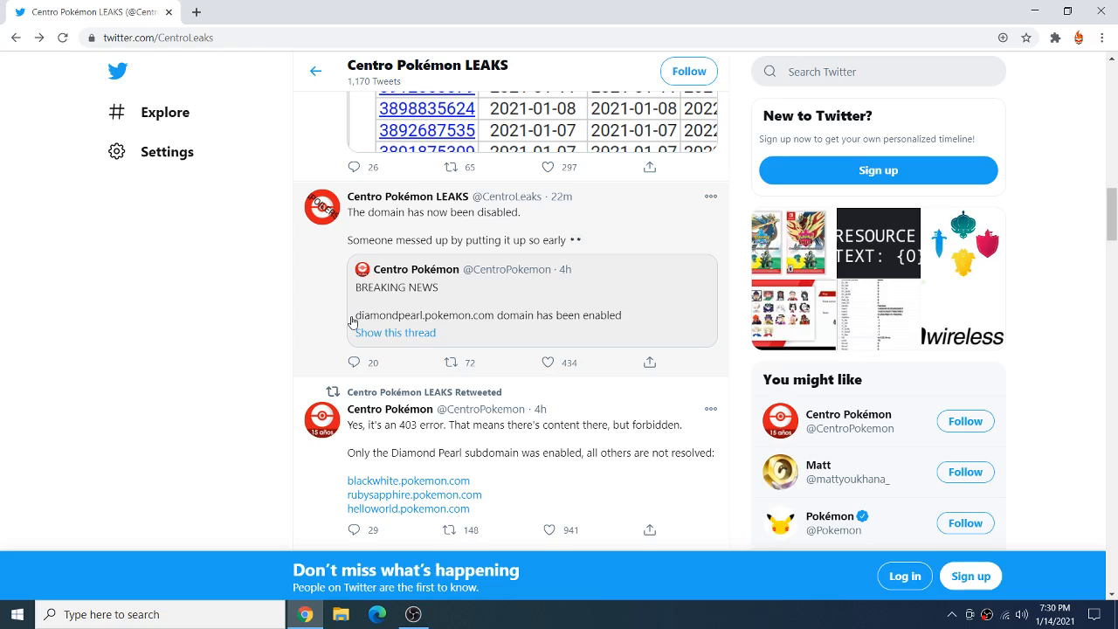
{"action": "mouse_move", "coordinate": [461, 306]}
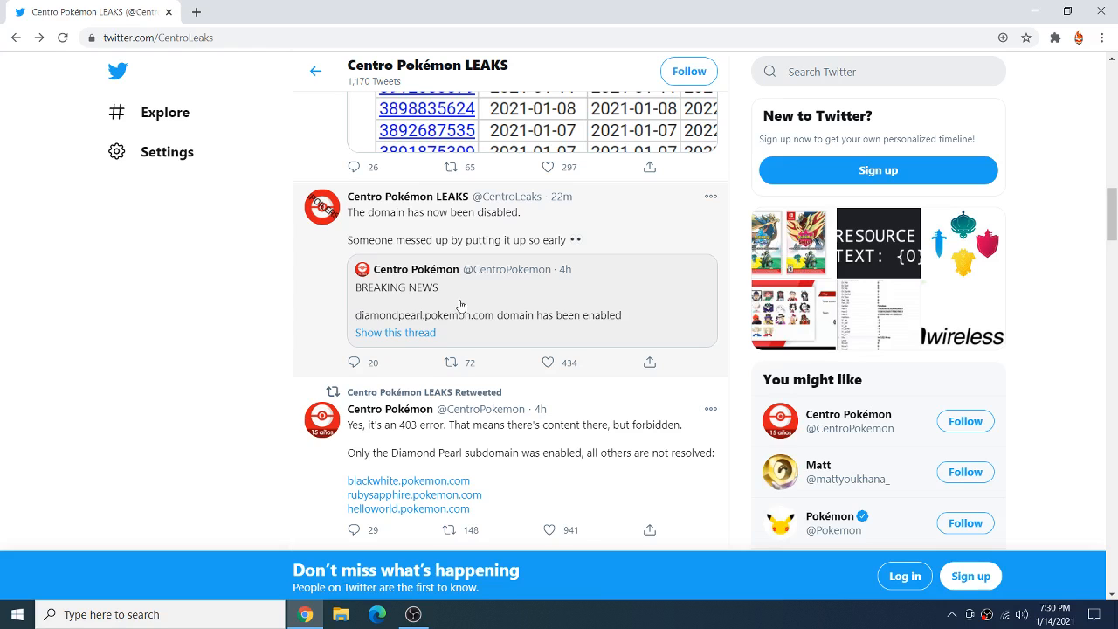
{"action": "scroll", "scroll_direction": "up", "scroll_amount": 3}
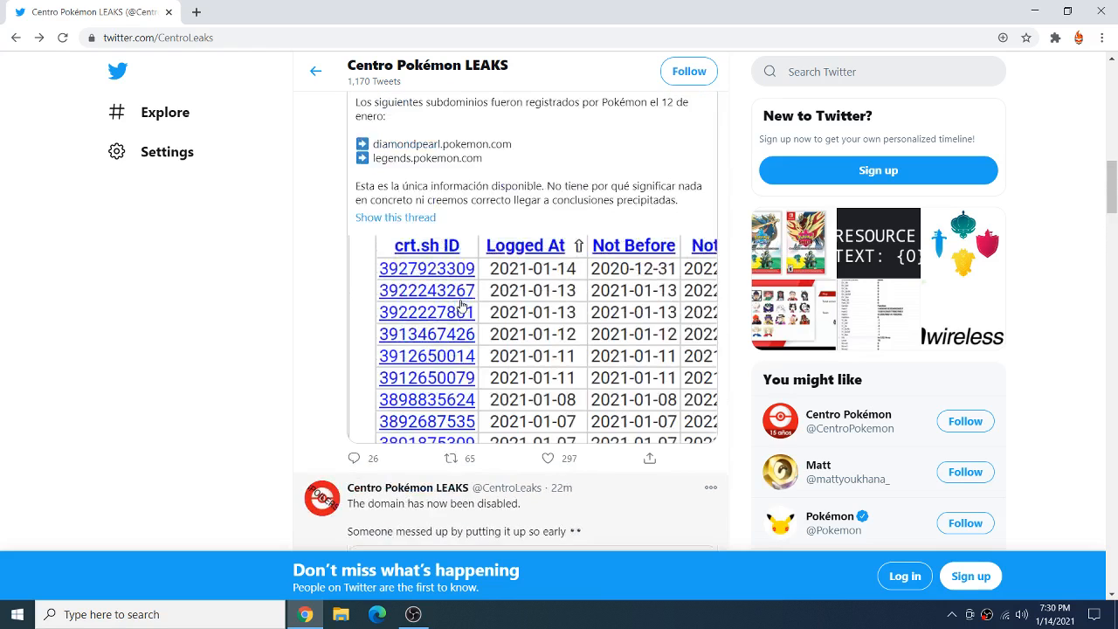
{"action": "scroll", "scroll_direction": "up", "scroll_amount": 3}
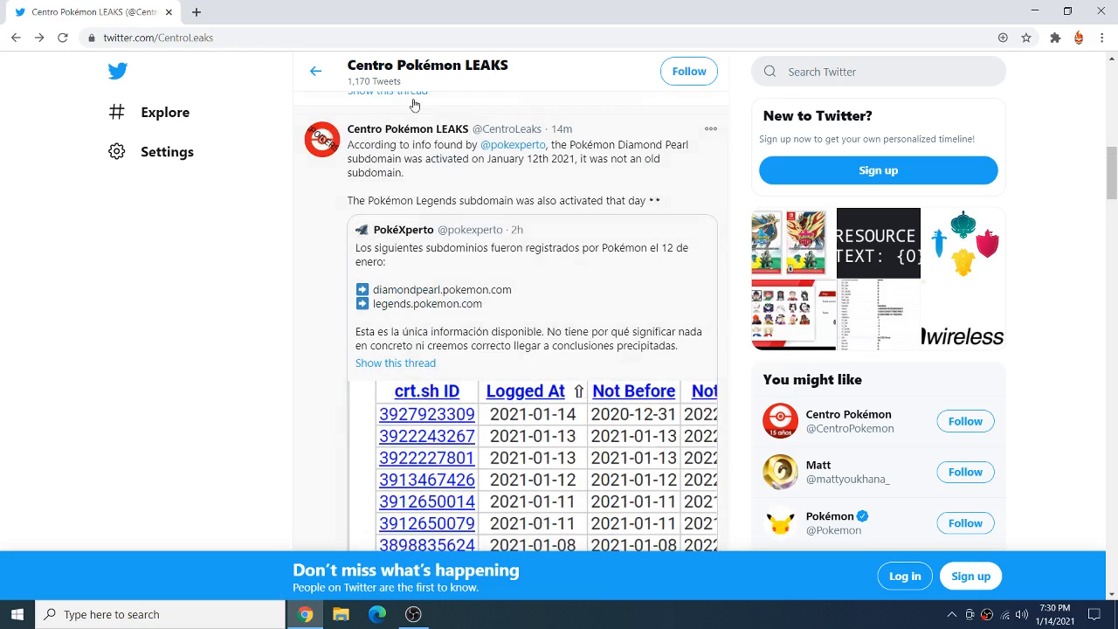
{"action": "mouse_move", "coordinate": [513, 145]}
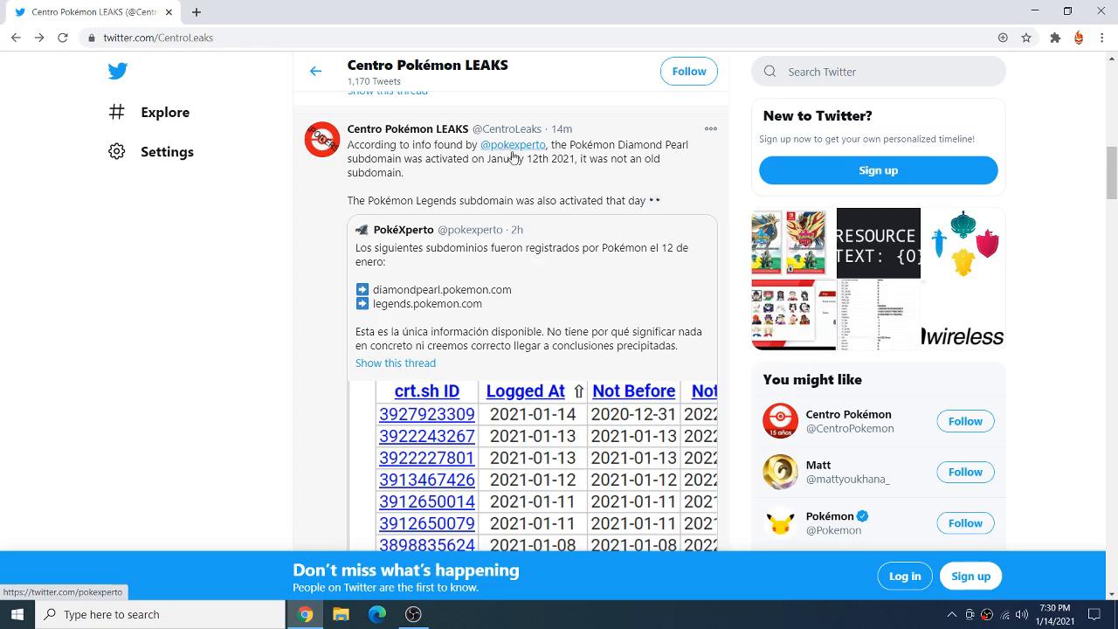
{"action": "mouse_move", "coordinate": [513, 145]}
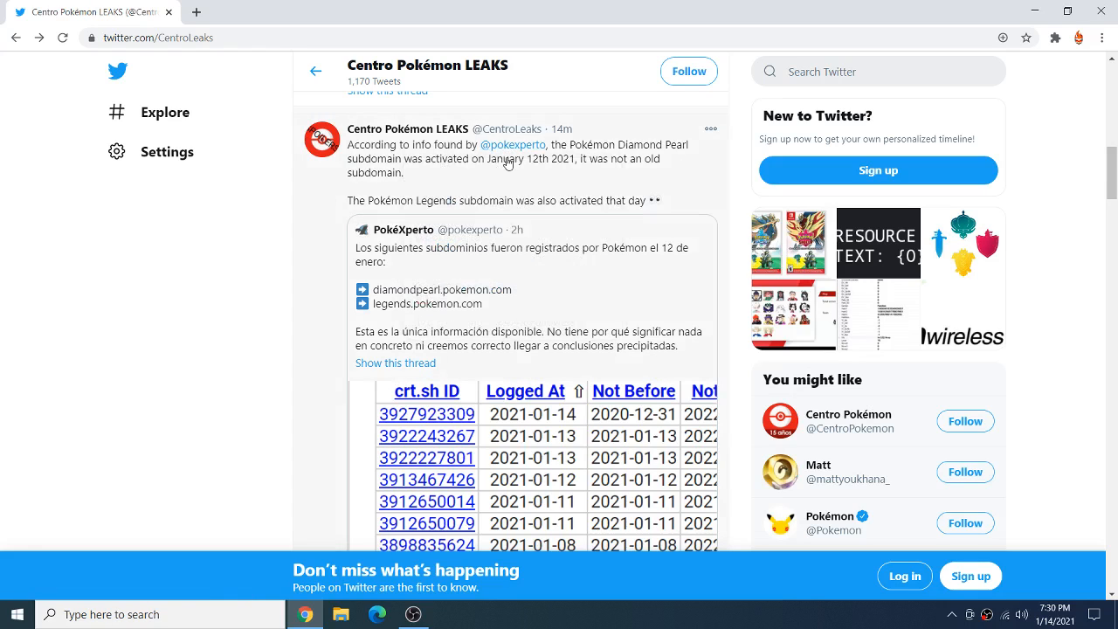
{"action": "mouse_move", "coordinate": [361, 183]}
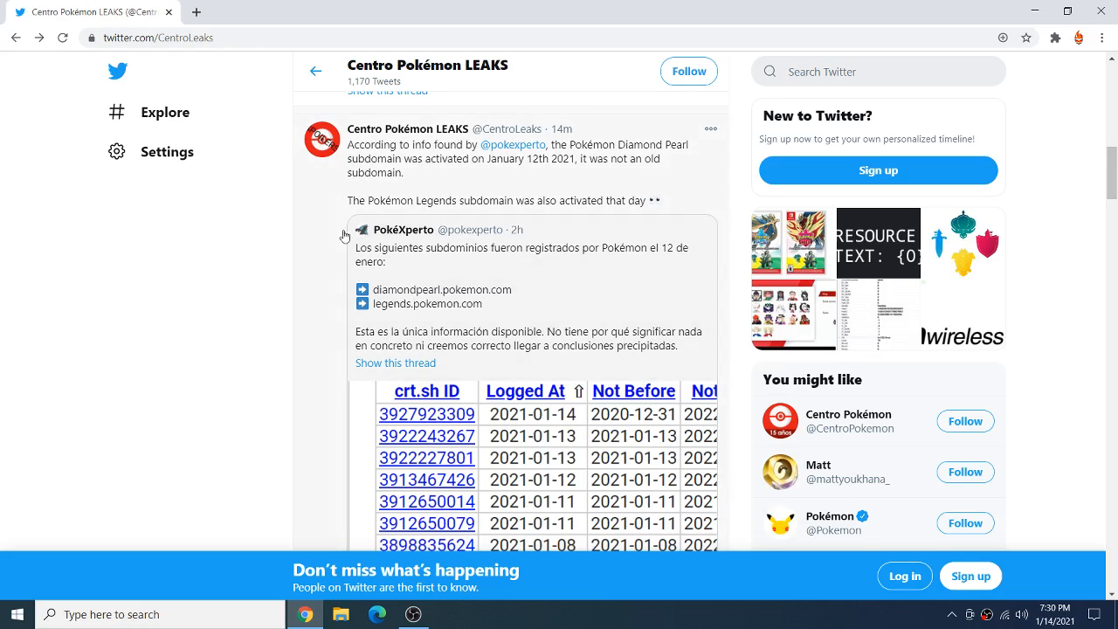
{"action": "mouse_move", "coordinate": [389, 221]}
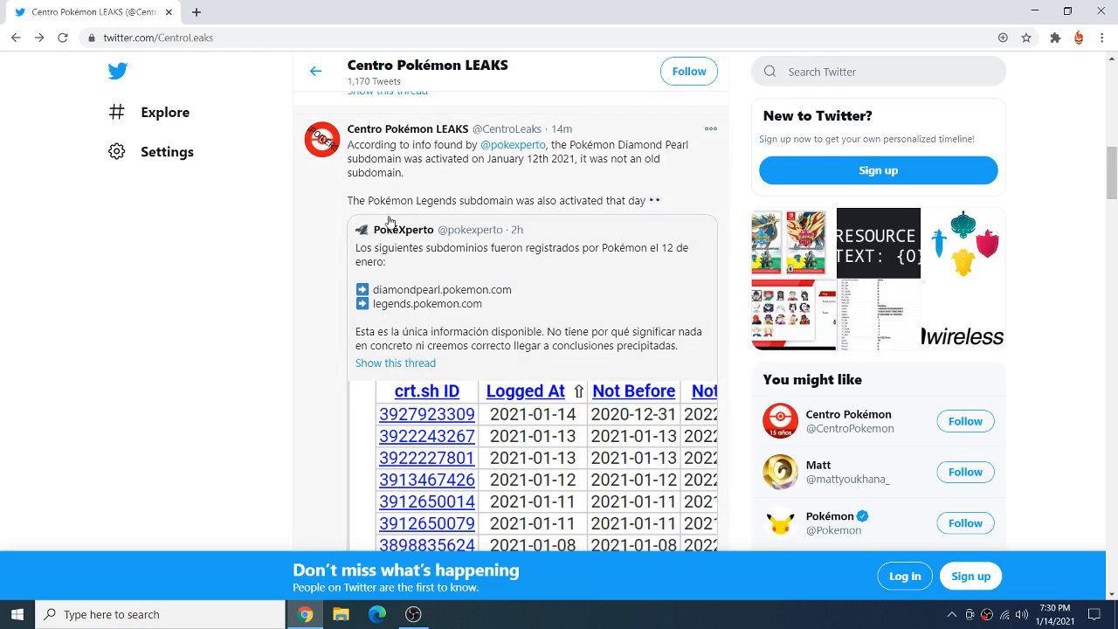
{"action": "mouse_move", "coordinate": [498, 276]}
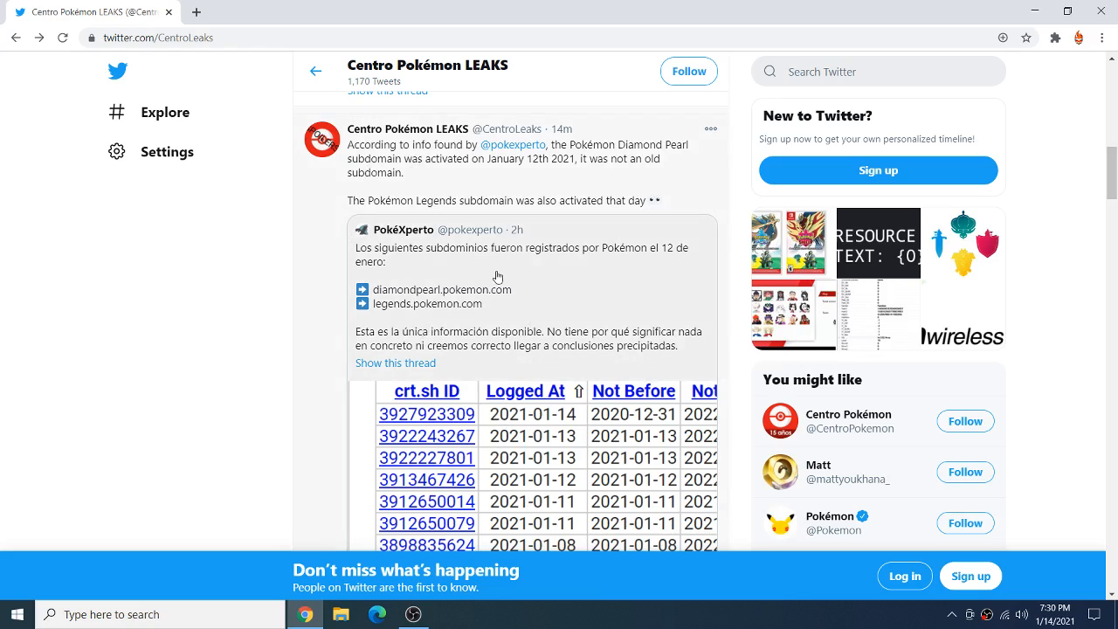
{"action": "scroll", "scroll_direction": "up", "scroll_amount": 3}
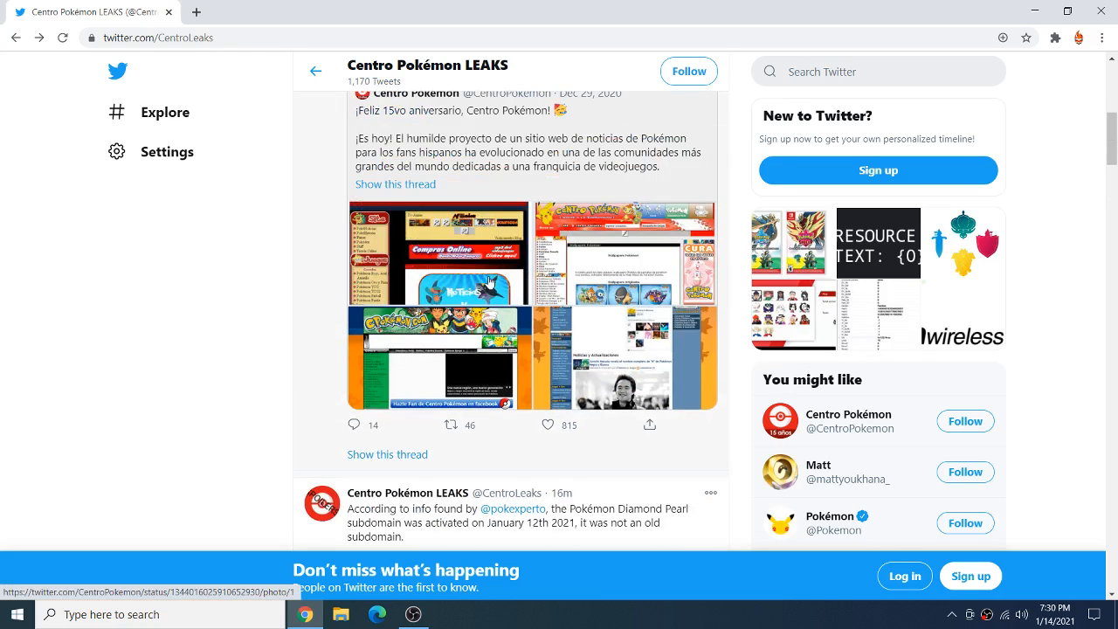
{"action": "scroll", "scroll_direction": "up", "scroll_amount": 3}
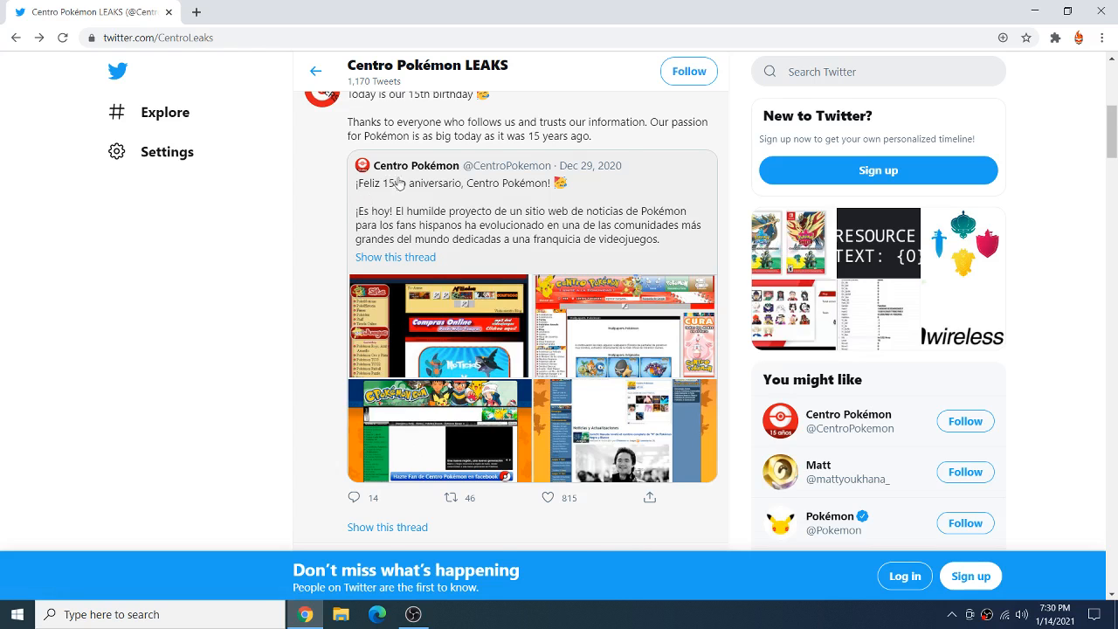
{"action": "scroll", "scroll_direction": "up", "scroll_amount": 3}
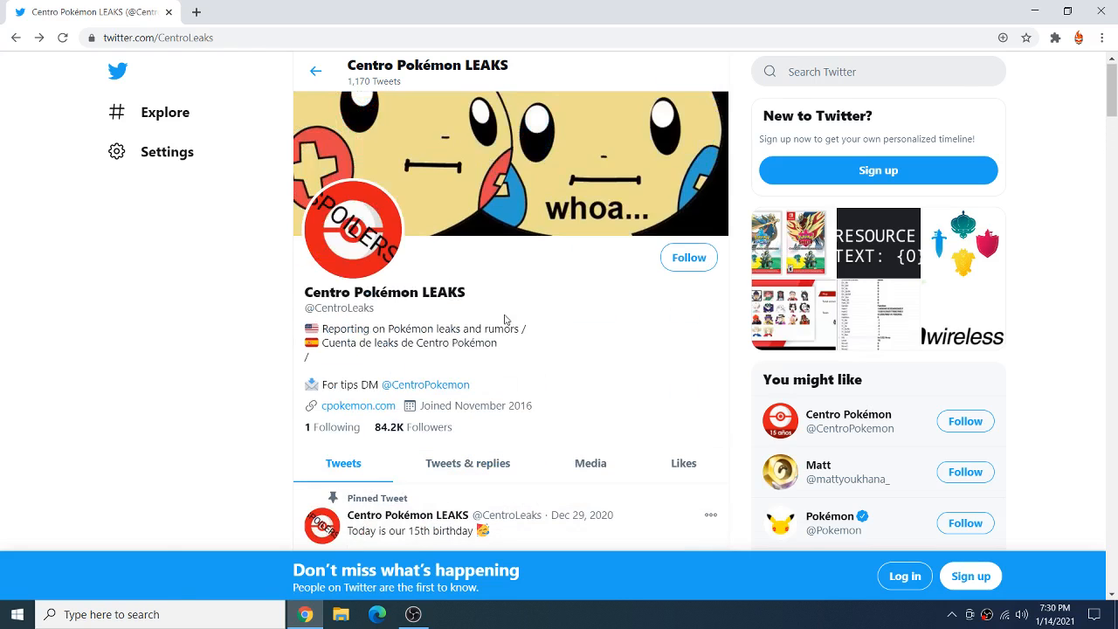
{"action": "scroll", "scroll_direction": "down", "scroll_amount": 3}
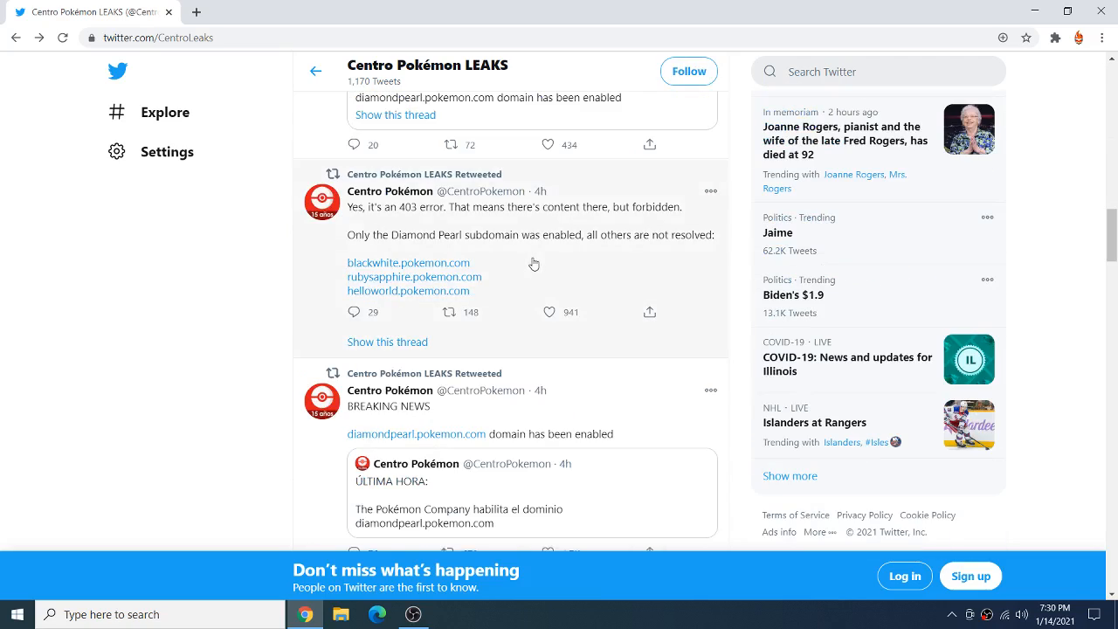
{"action": "scroll", "scroll_direction": "down", "scroll_amount": 3}
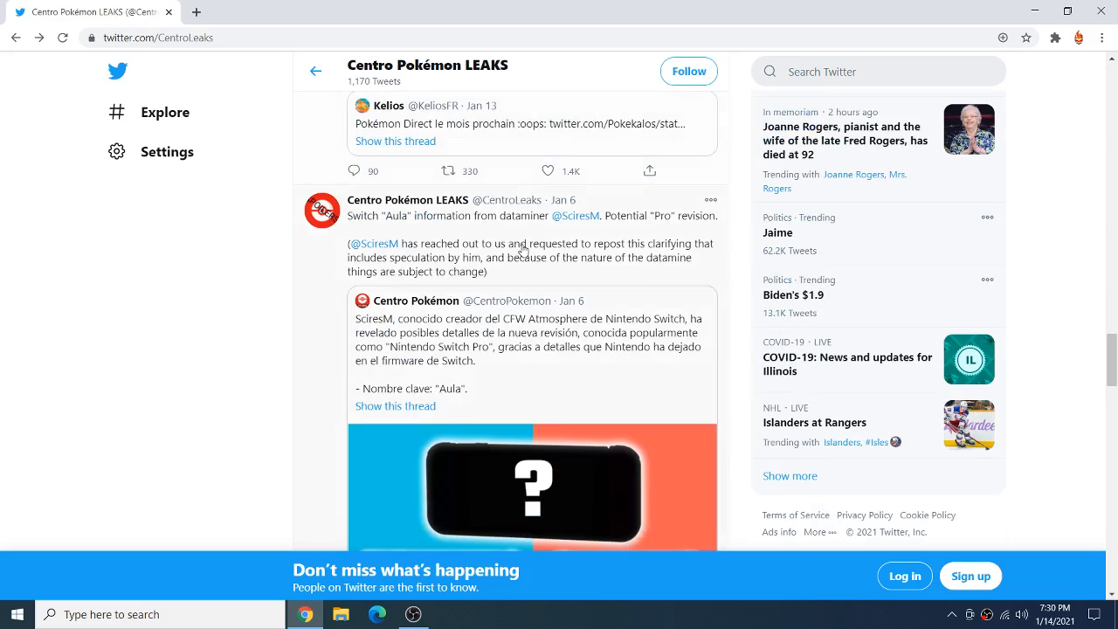
{"action": "scroll", "scroll_direction": "down", "scroll_amount": 3}
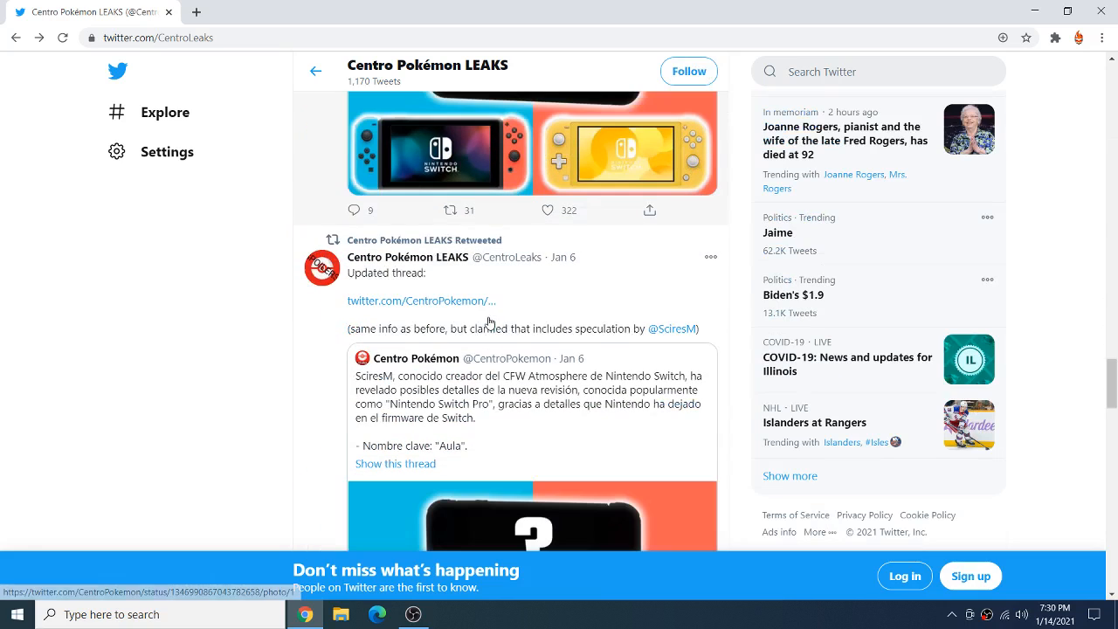
{"action": "scroll", "scroll_direction": "down", "scroll_amount": 3}
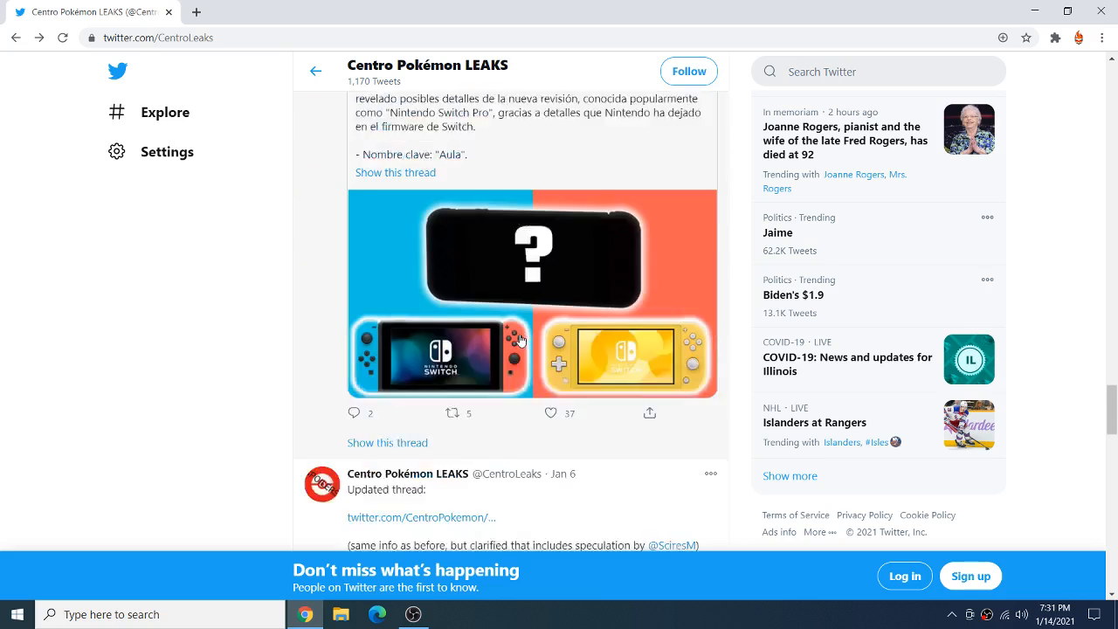
{"action": "scroll", "scroll_direction": "down", "scroll_amount": 3}
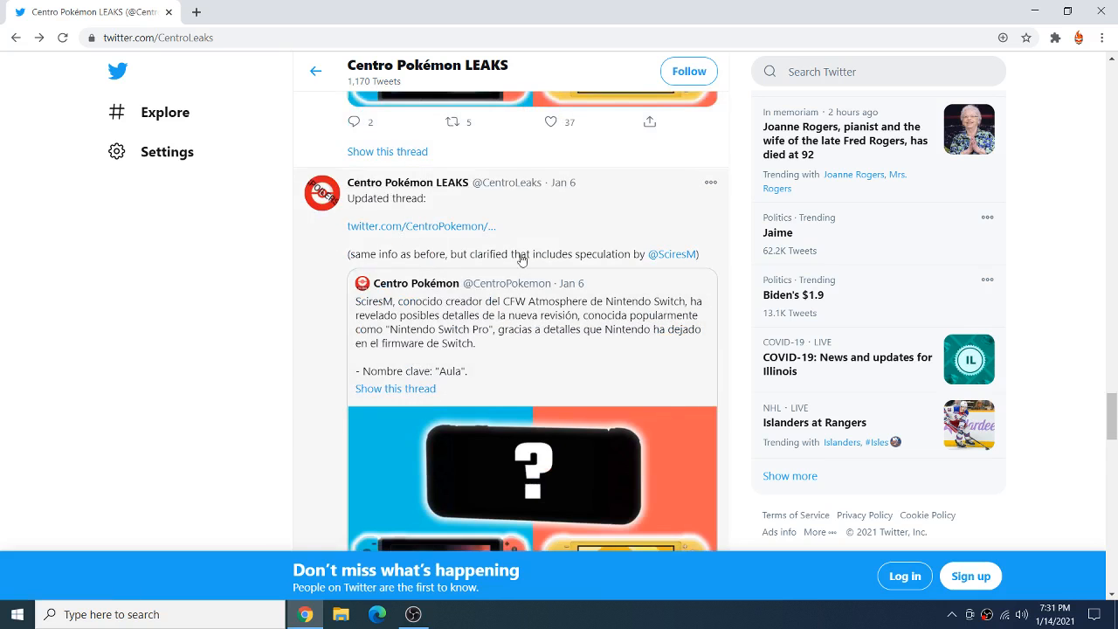
{"action": "scroll", "scroll_direction": "up", "scroll_amount": 3}
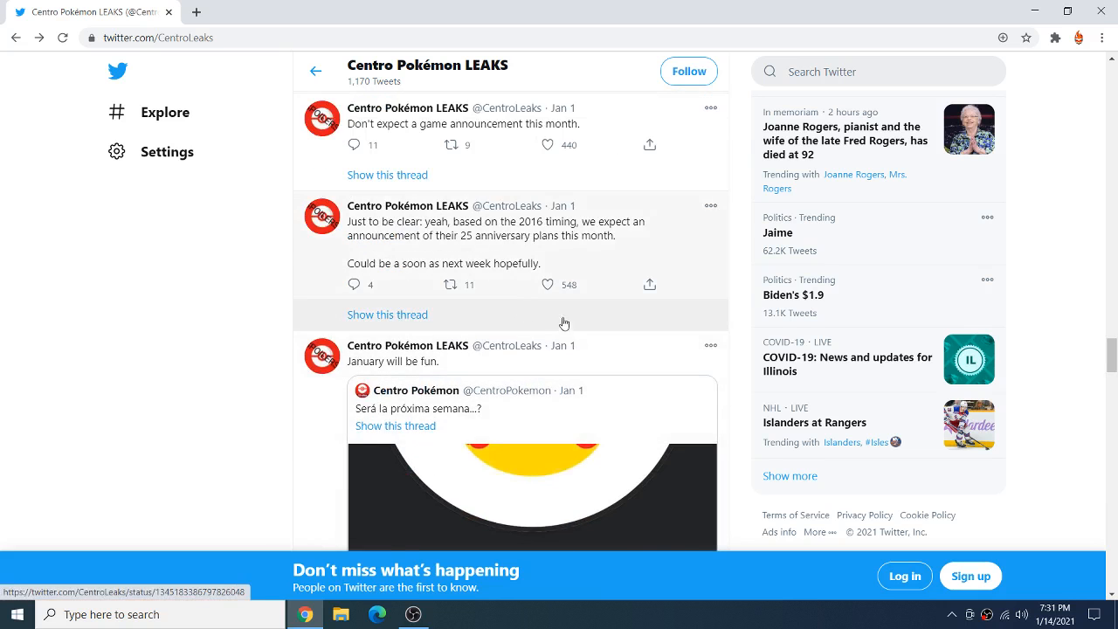
{"action": "scroll", "scroll_direction": "down", "scroll_amount": 3}
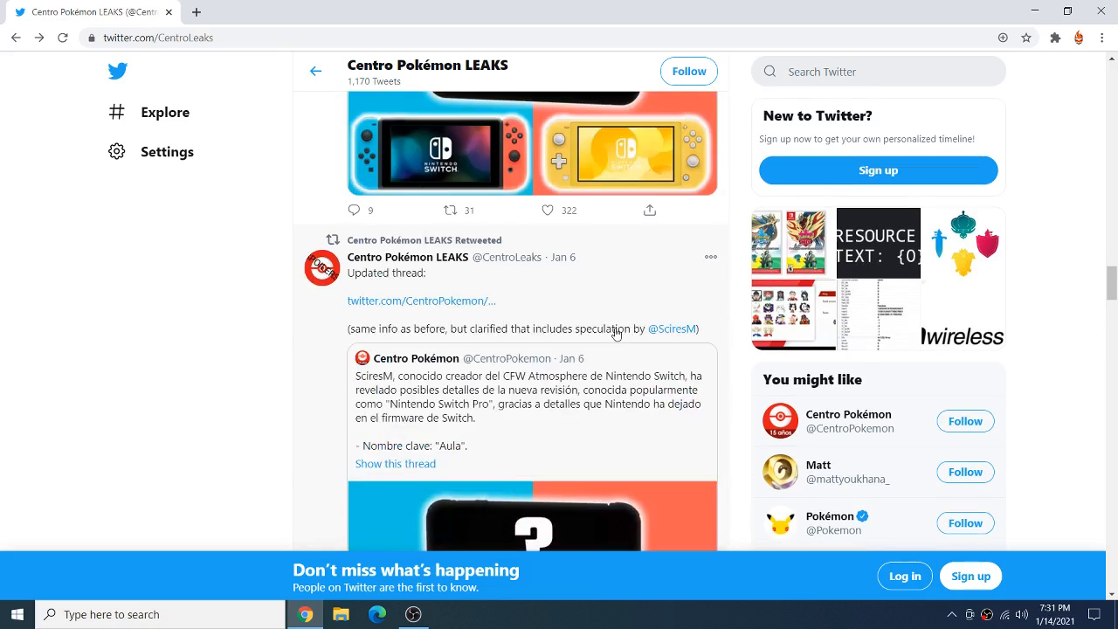
{"action": "scroll", "scroll_direction": "down", "scroll_amount": 3}
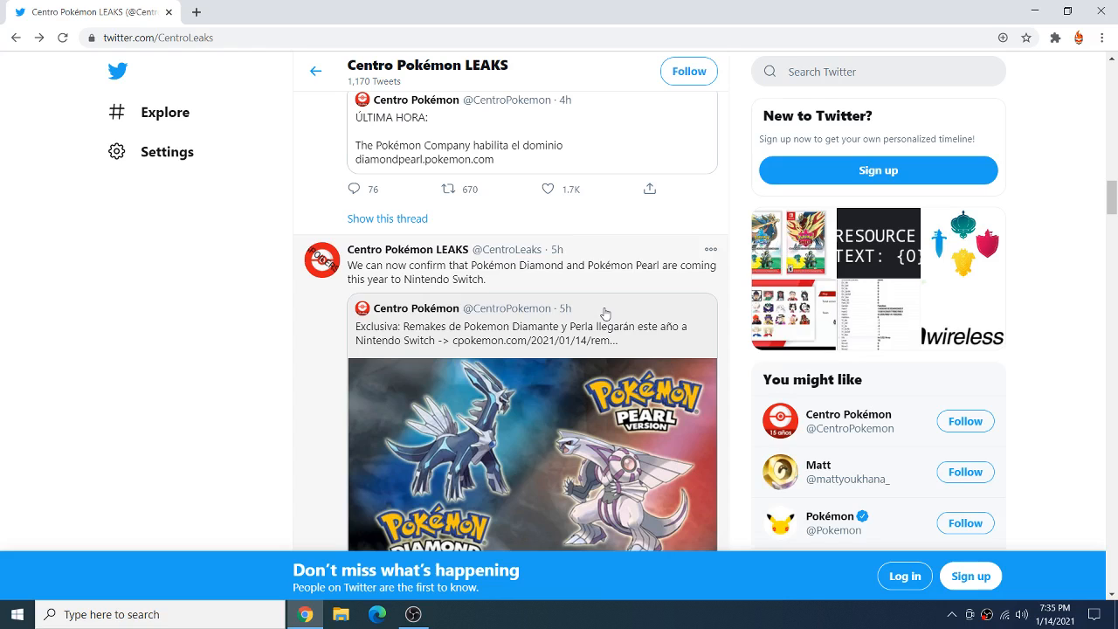
{"action": "scroll", "scroll_direction": "up", "scroll_amount": 3}
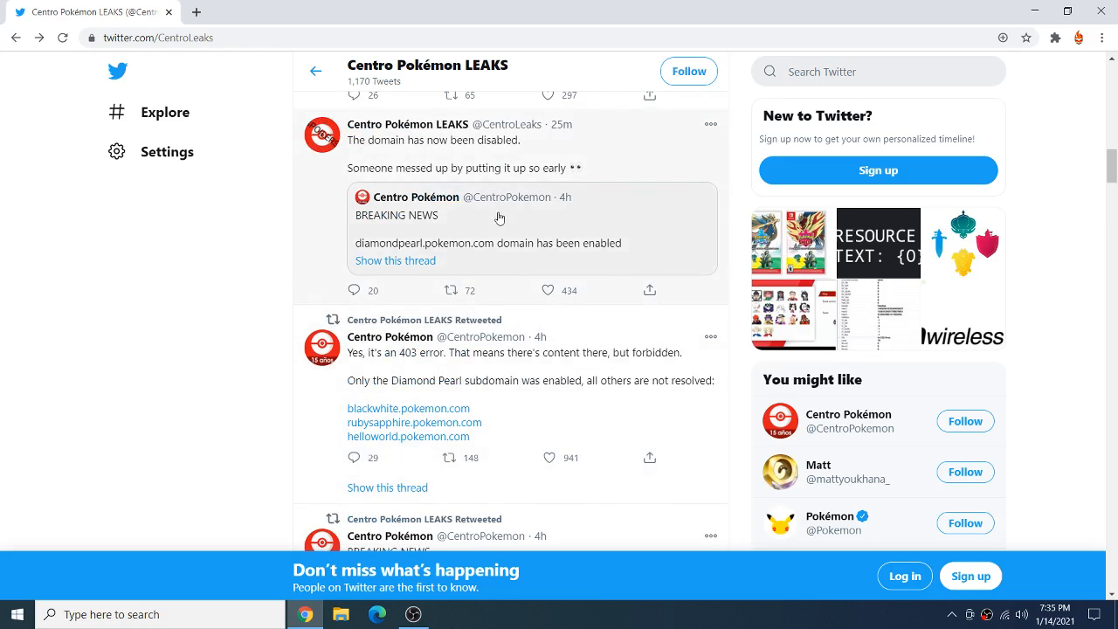
{"action": "scroll", "scroll_direction": "down", "scroll_amount": 3}
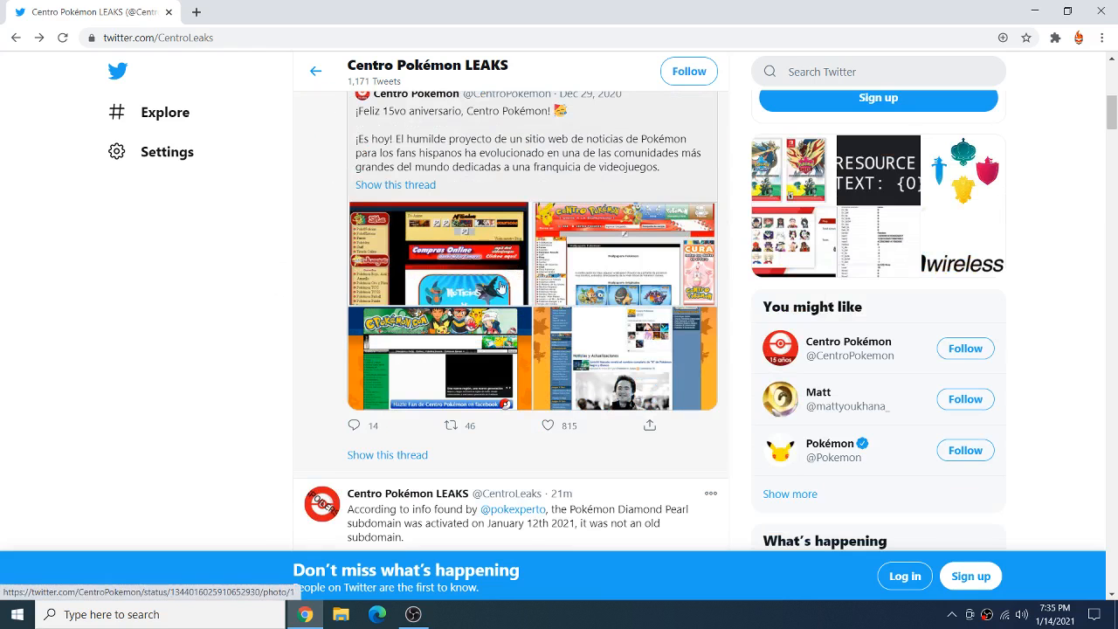
{"action": "scroll", "scroll_direction": "down", "scroll_amount": 3}
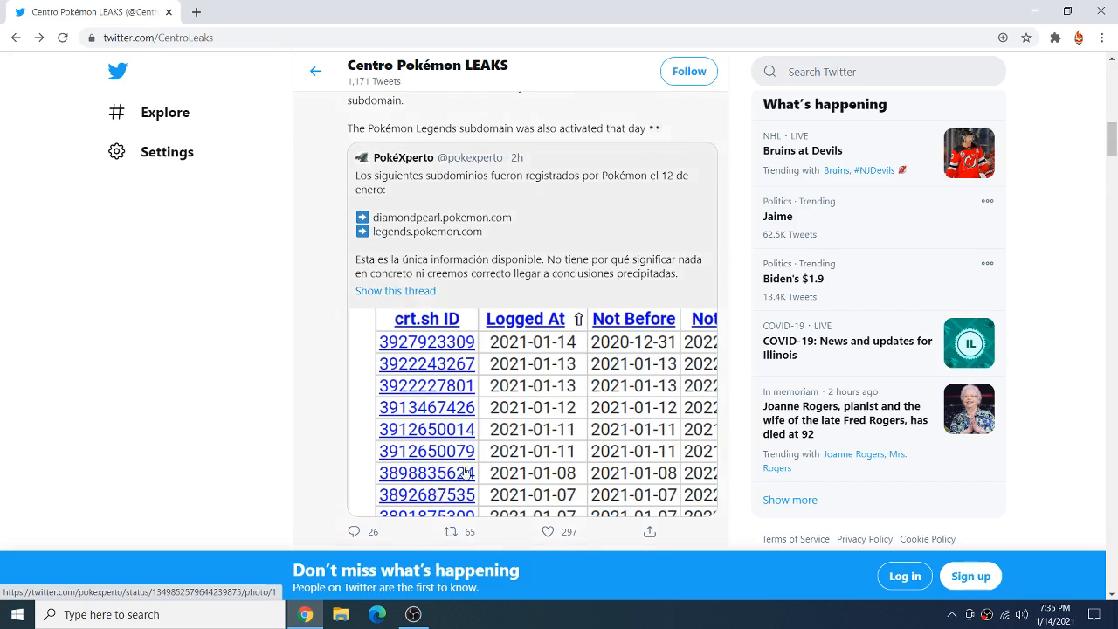
{"action": "scroll", "scroll_direction": "down", "scroll_amount": 3}
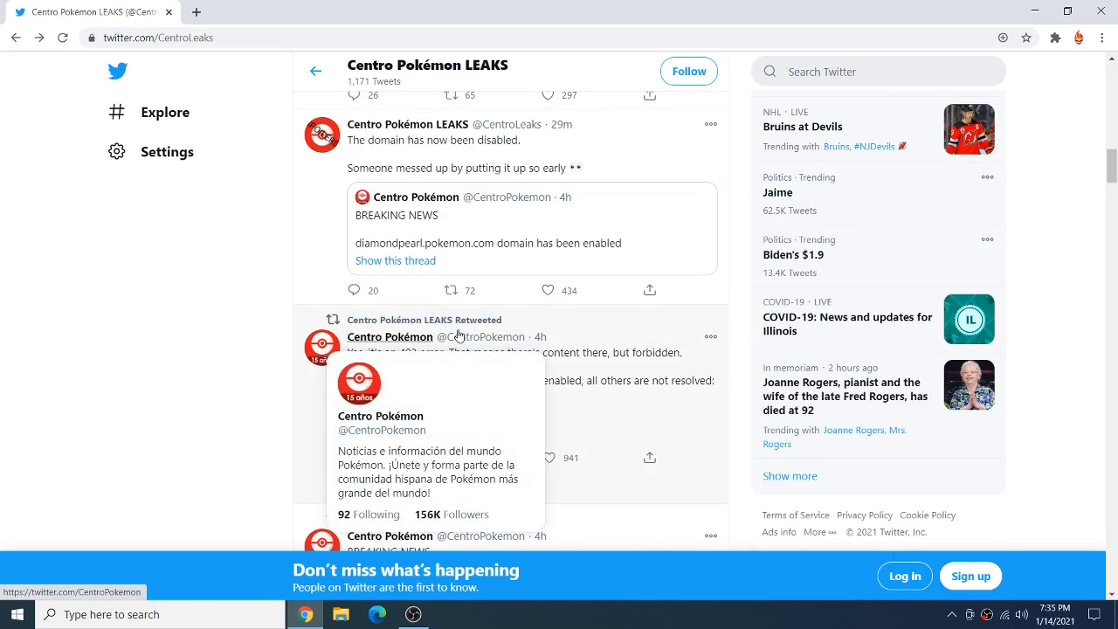
{"action": "mouse_move", "coordinate": [117, 264]}
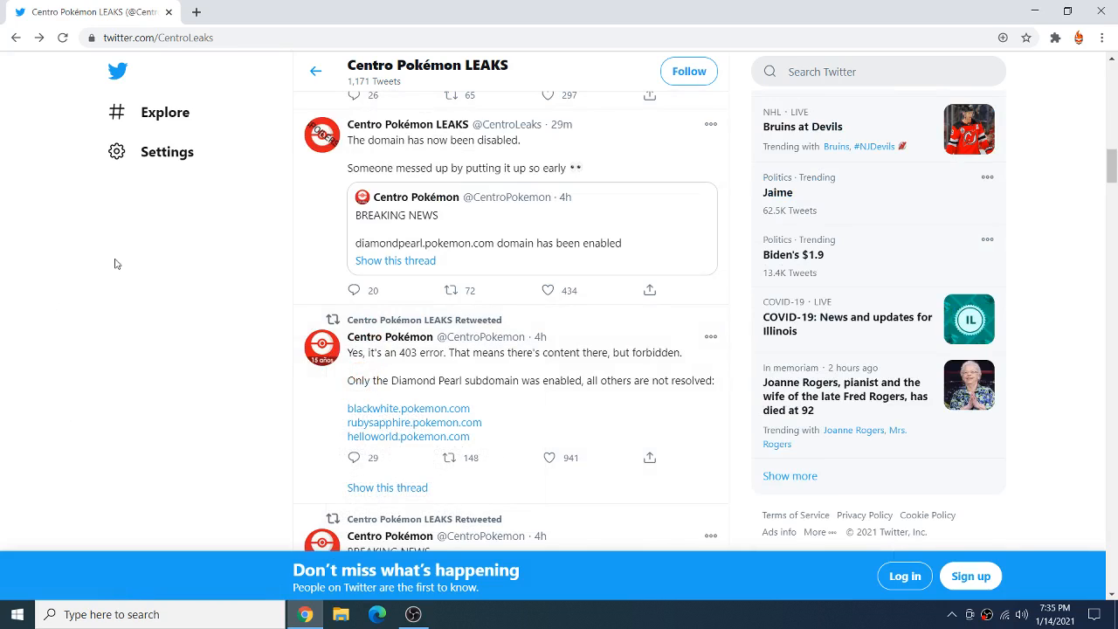